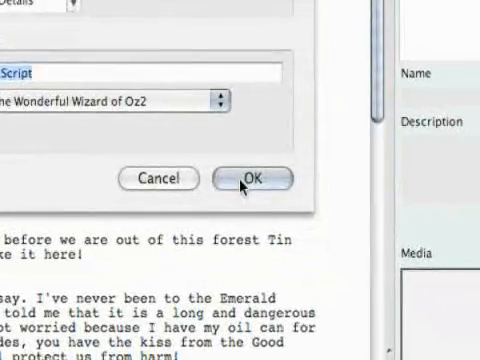
Step: Confirm the new script dialog to open a blank script page
click(253, 179)
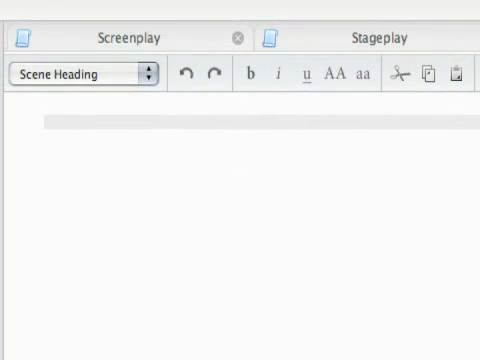
Step: Add scene heading INT. COMPUTER DESK and the shot line 'Drew at computer'
text(INT. COMP)
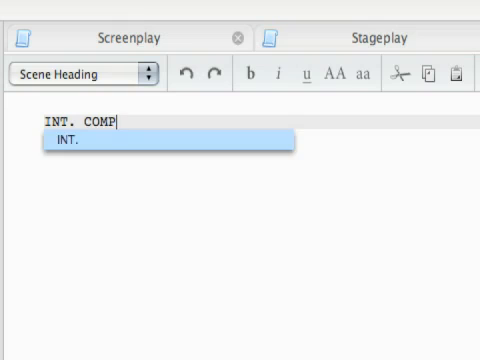
text(UTER DESK)
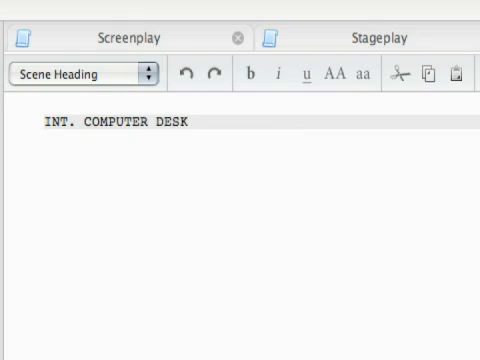
click(80, 73)
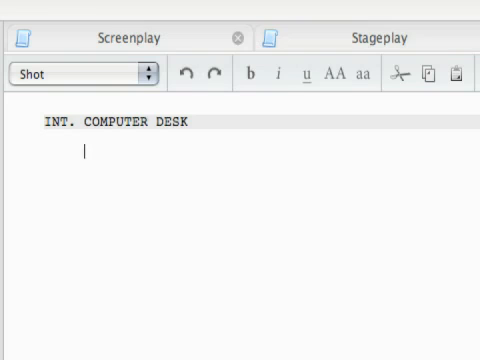
text(Drew)
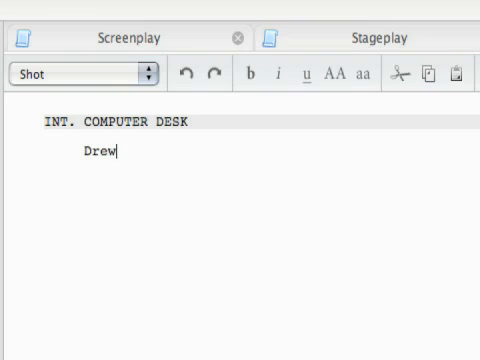
text(at computer)
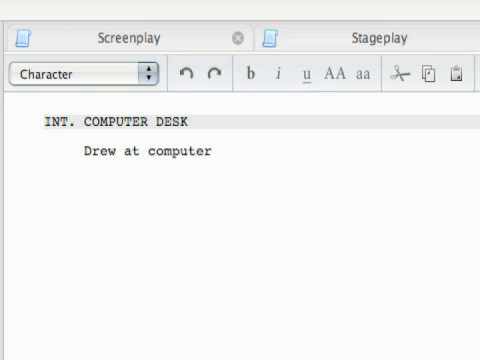
Step: Add character DREW with the dialogue line 'Hey there'
text(DREW)
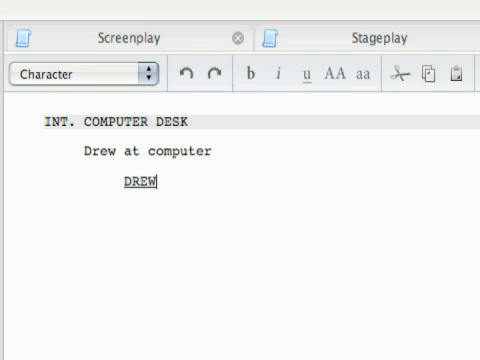
click(80, 73)
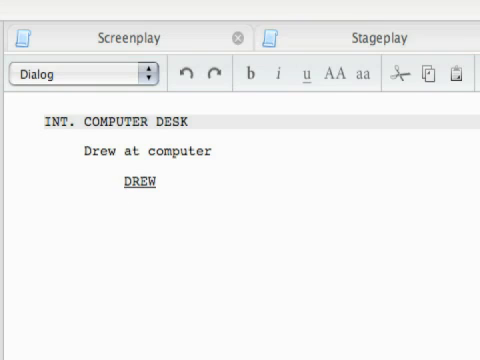
text(Hey there)
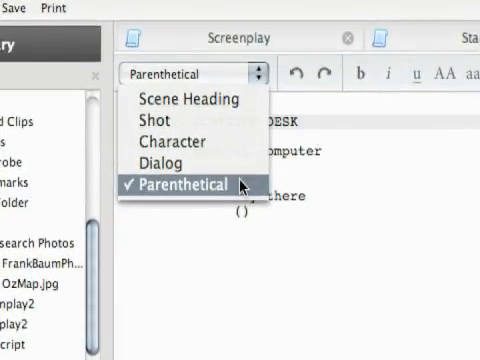
Step: Remove the extra parenthetical and format the new blank line as a Character element
click(192, 183)
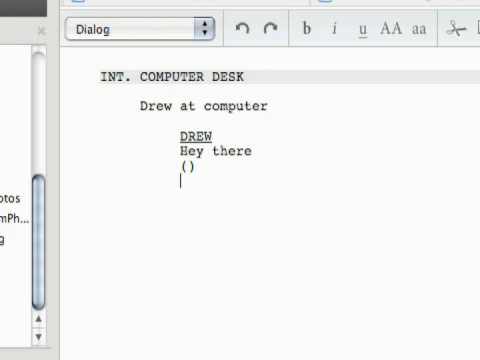
click(135, 27)
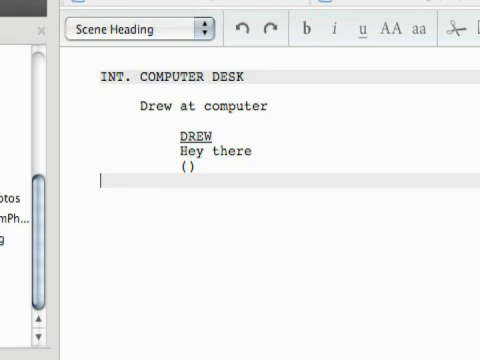
key(Return)
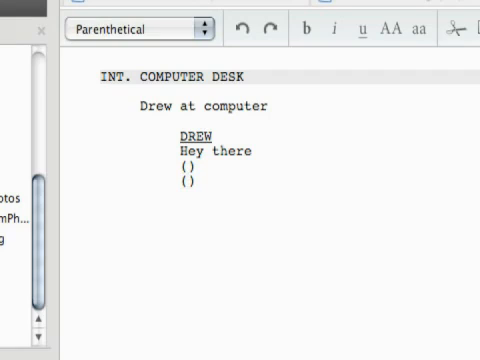
click(135, 28)
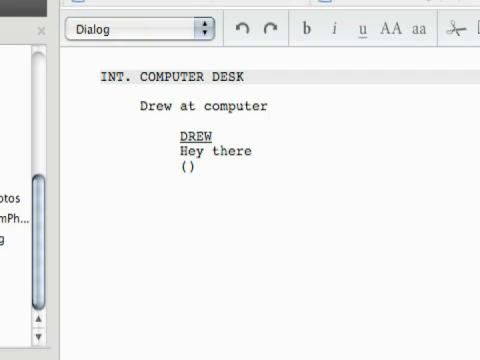
click(140, 27)
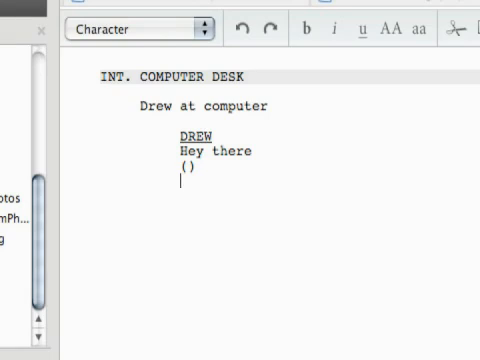
Step: Add character NEW GUY with the dialogue line 'Hey there'
text(NEW GUY)
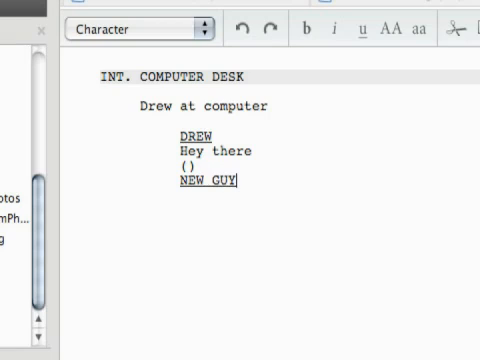
click(135, 27)
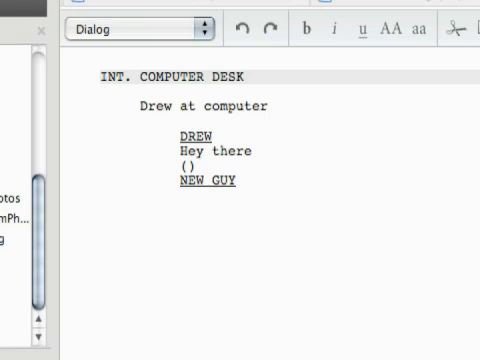
text(H)
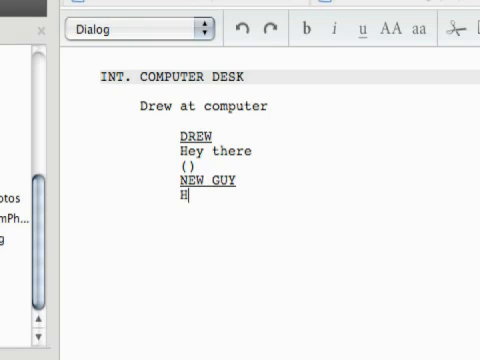
text(ey there)
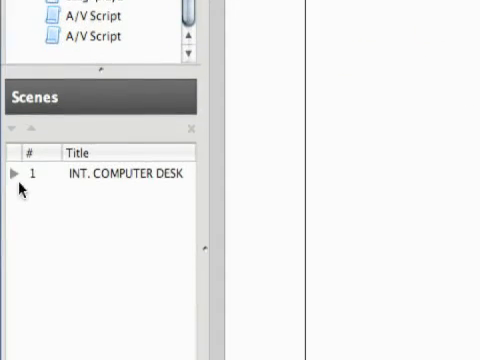
click(17, 177)
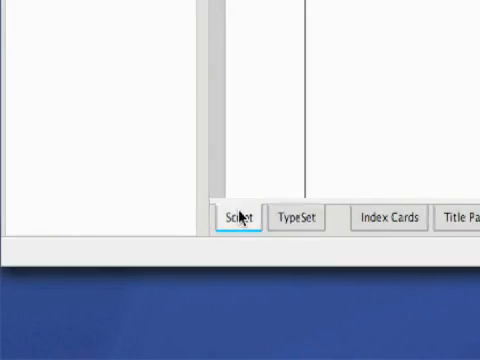
click(243, 217)
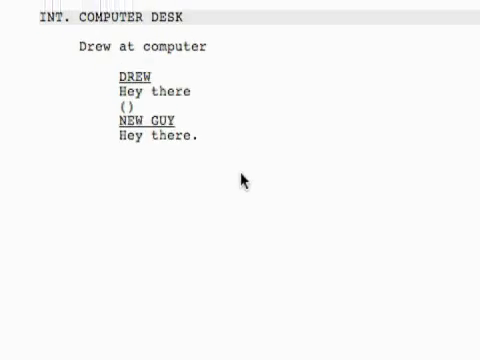